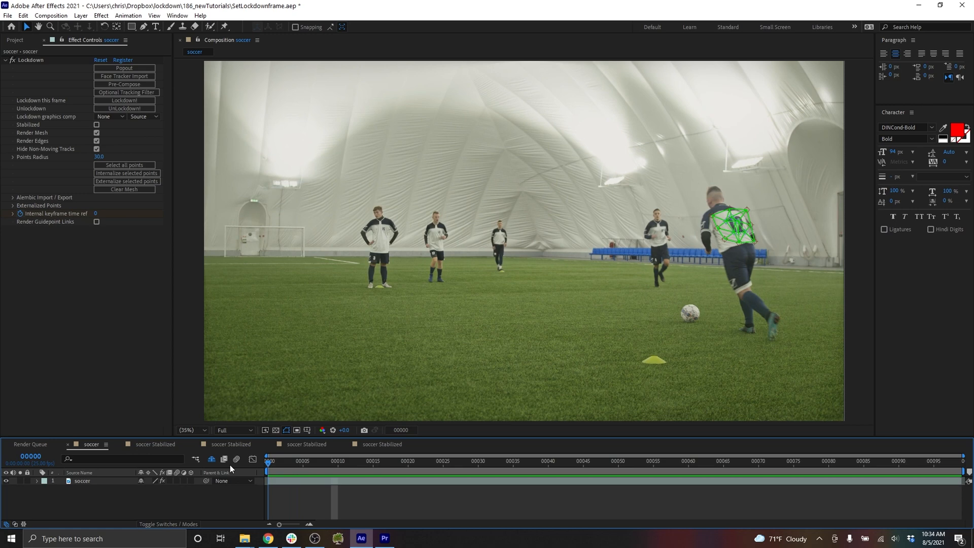
Run Lockdown! on the tracked shirt mesh to create a stabilized soccer comp
left_click(961, 461)
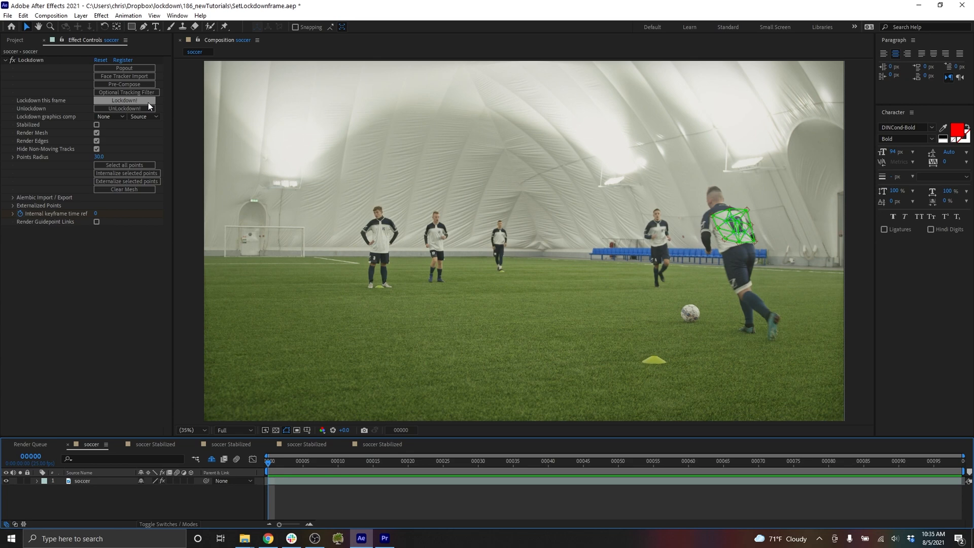
left_click(124, 101)
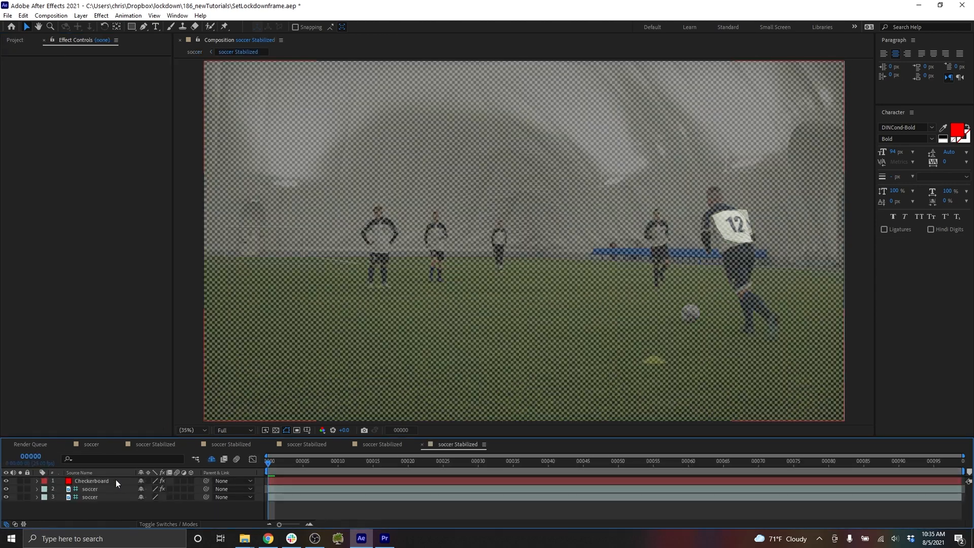
Delete the Checkerboard layer from the stabilized soccer composition
left_click(90, 481)
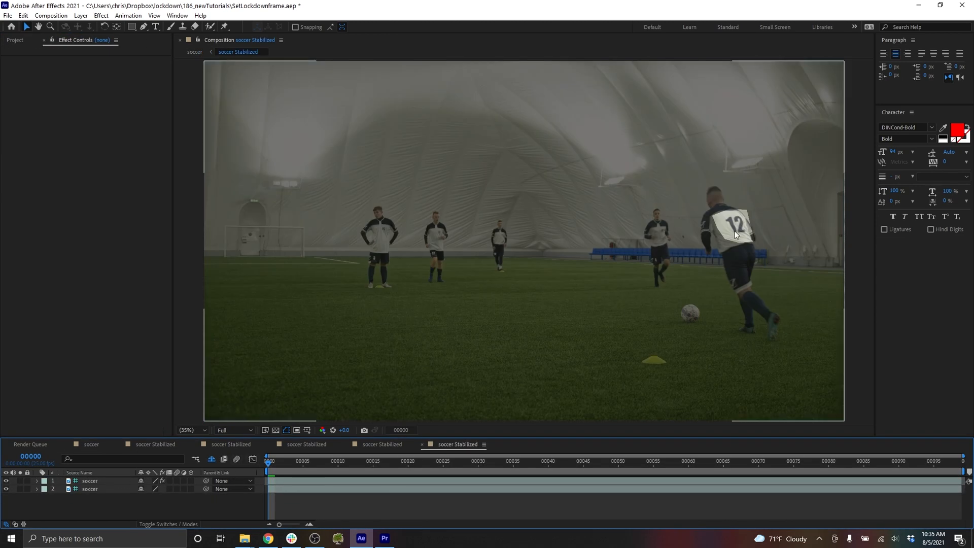
mouse_move(740, 229)
type("00")
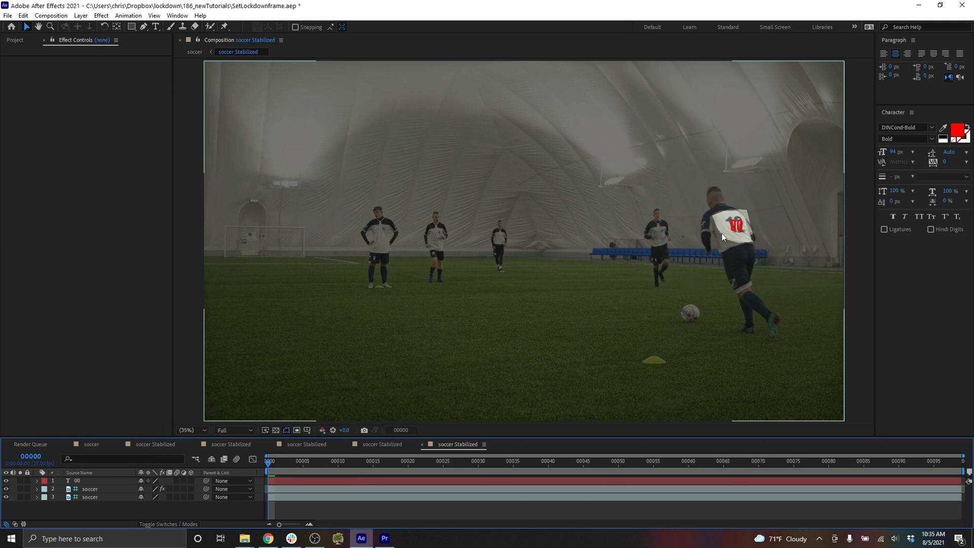
mouse_move(164, 407)
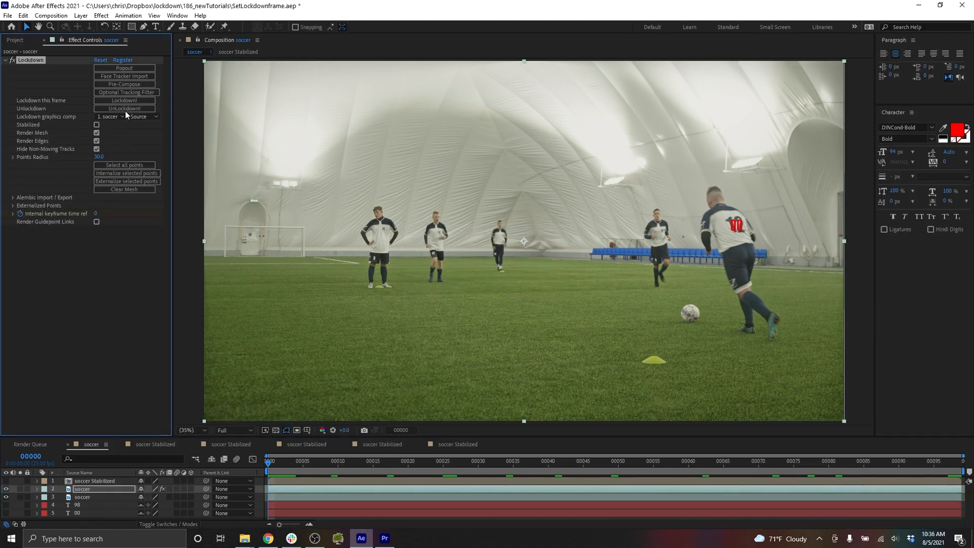
Use soccer Stabilized as Lockdown's graphics comp and jump to a later frame
left_click(737, 461)
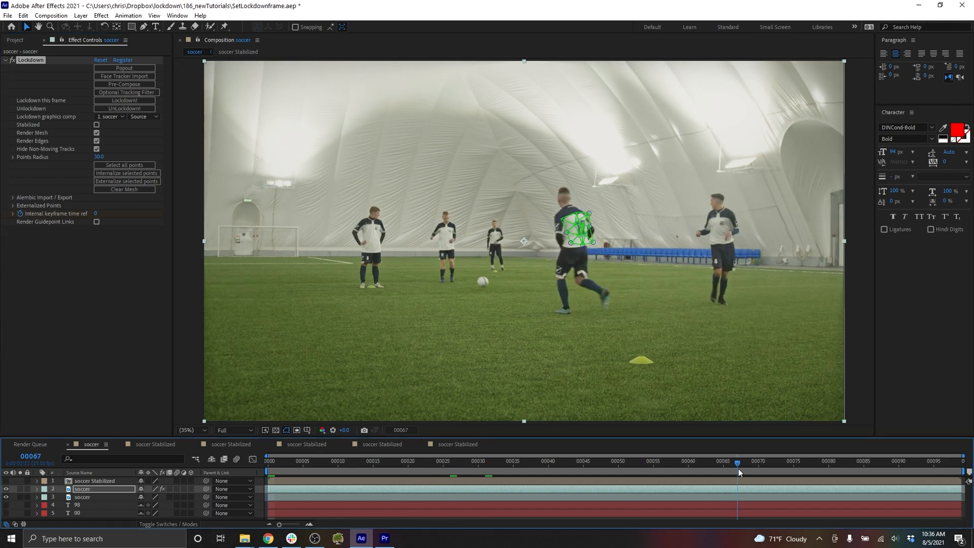
left_click(124, 100)
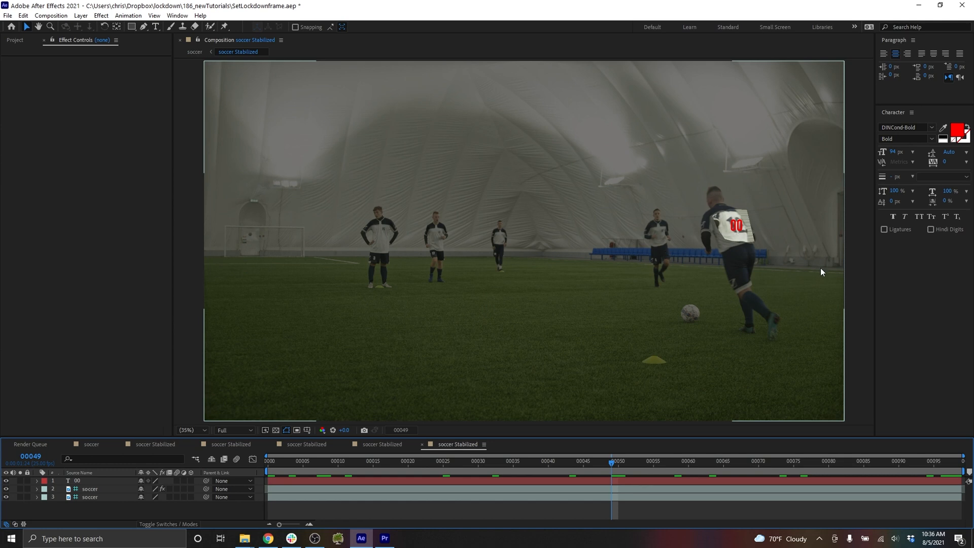
mouse_move(695, 309)
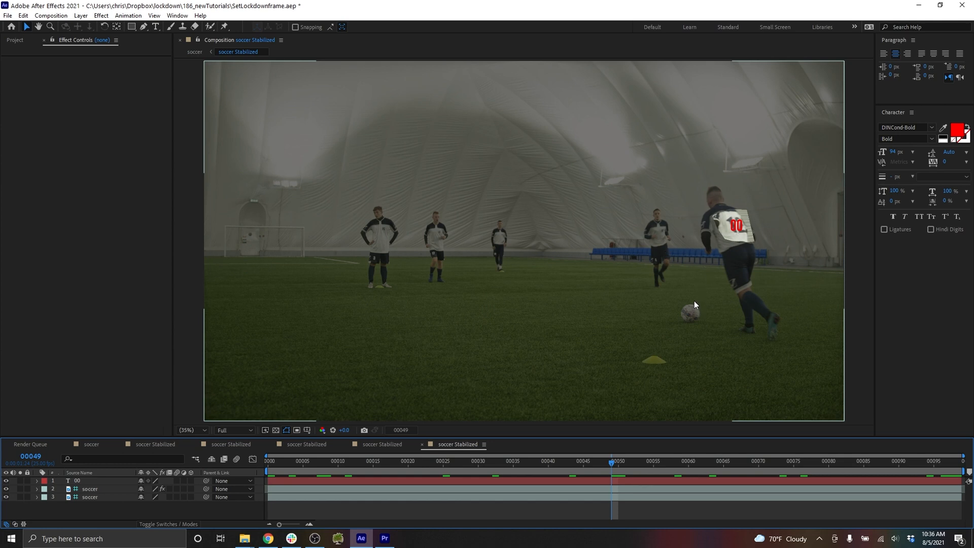
mouse_move(608, 468)
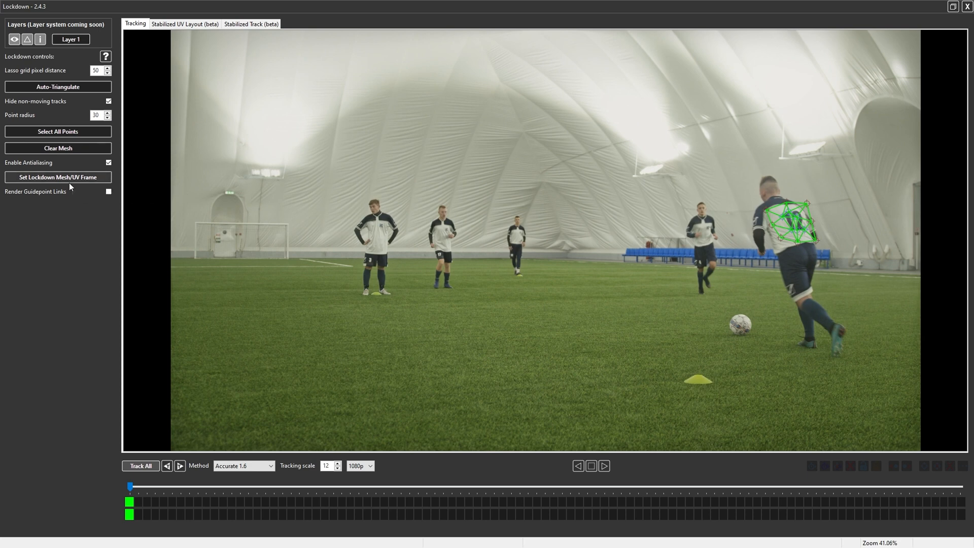
mouse_move(135, 495)
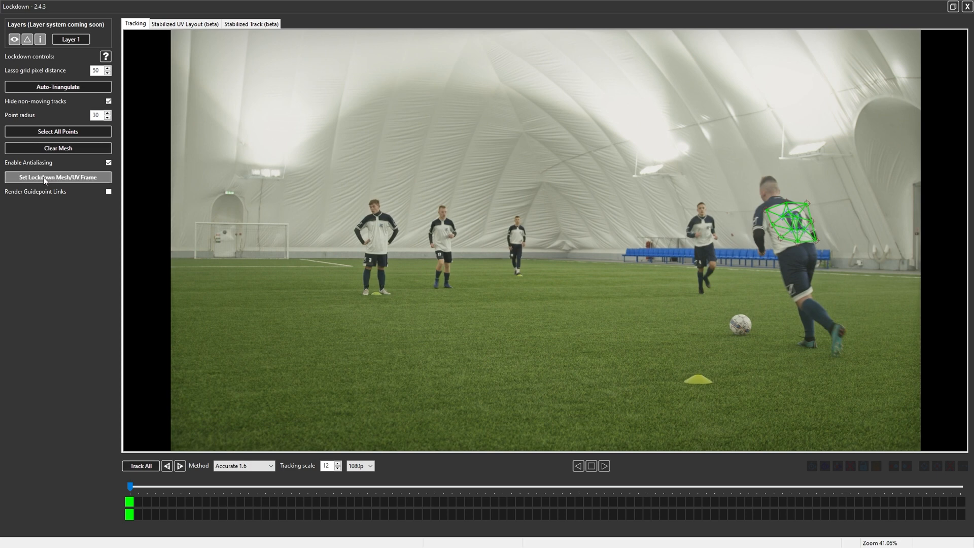
Set the Lockdown Mesh/UV Frame at frame 98 and check the stabilized UV layout
left_click(57, 177)
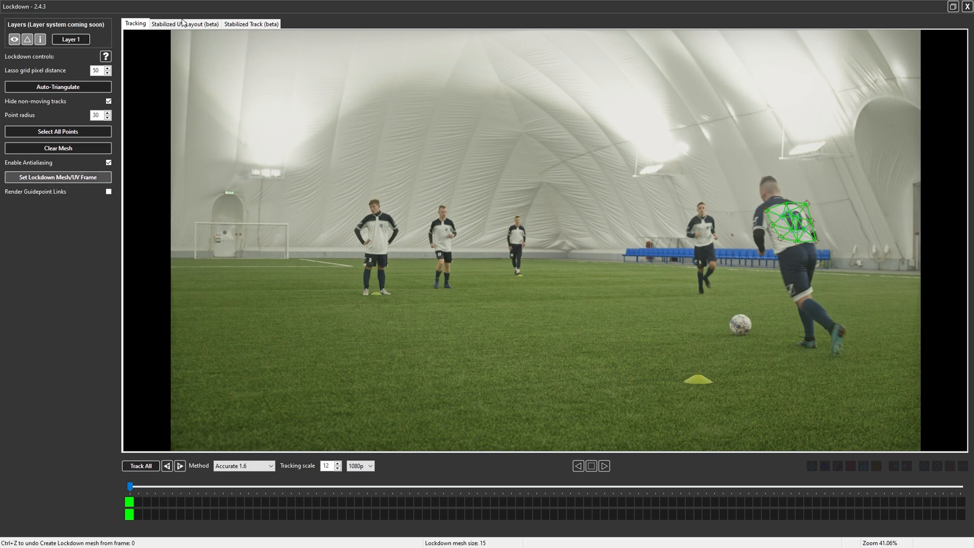
left_click(185, 24)
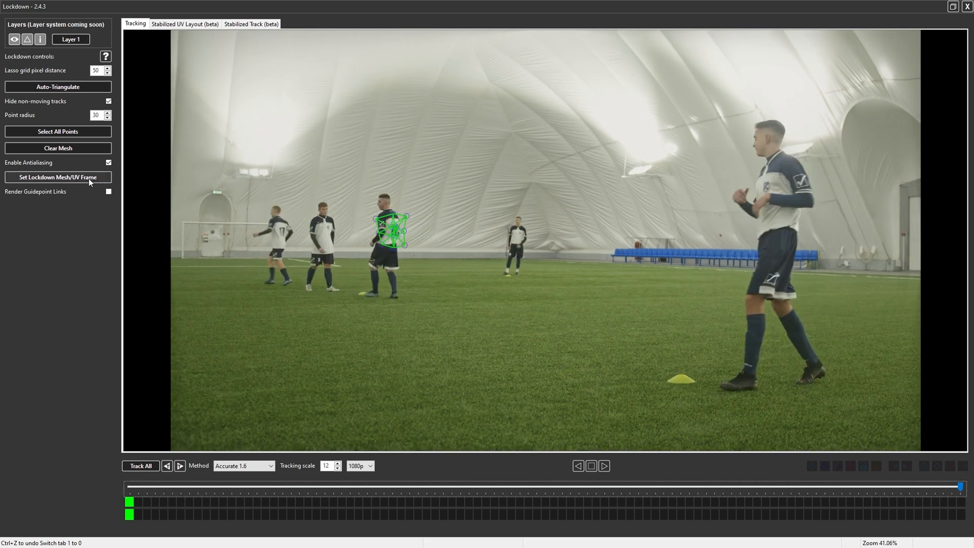
left_click(57, 177)
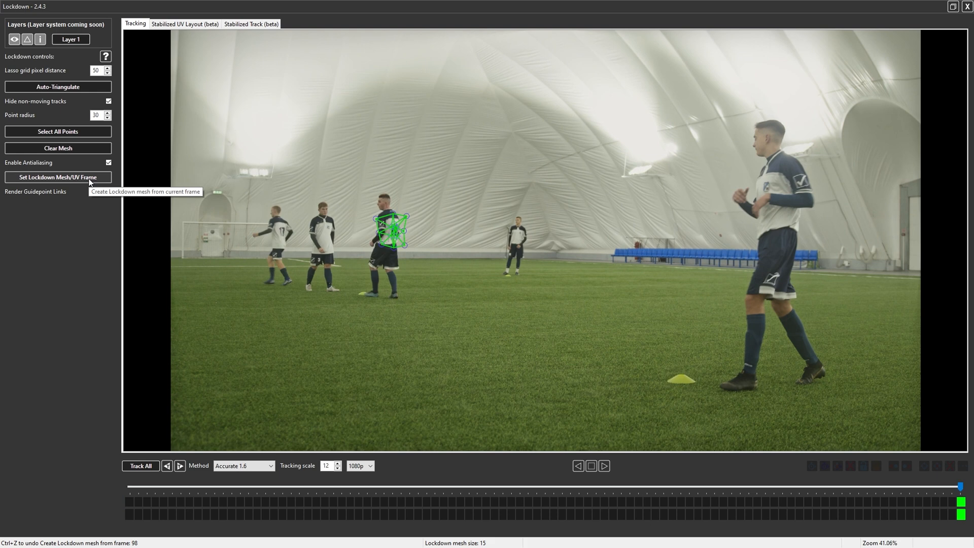
left_click(184, 23)
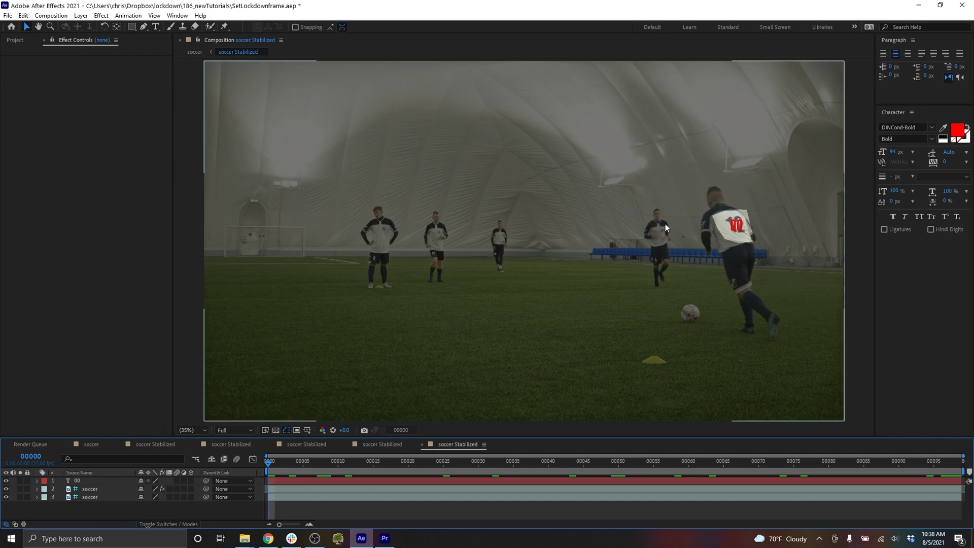
mouse_move(722, 239)
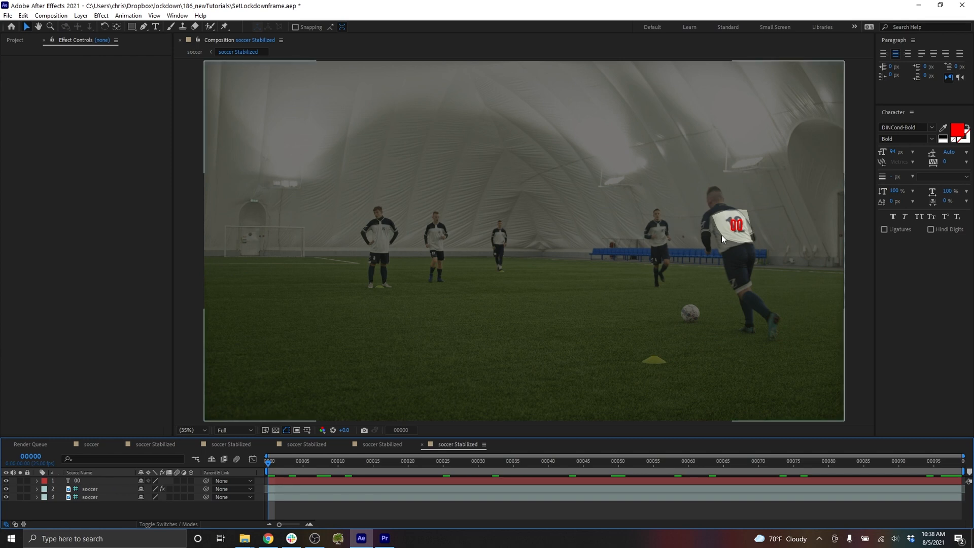
Select the soccer layer and run Lockdown! again with the frame-98 mesh
left_click(90, 489)
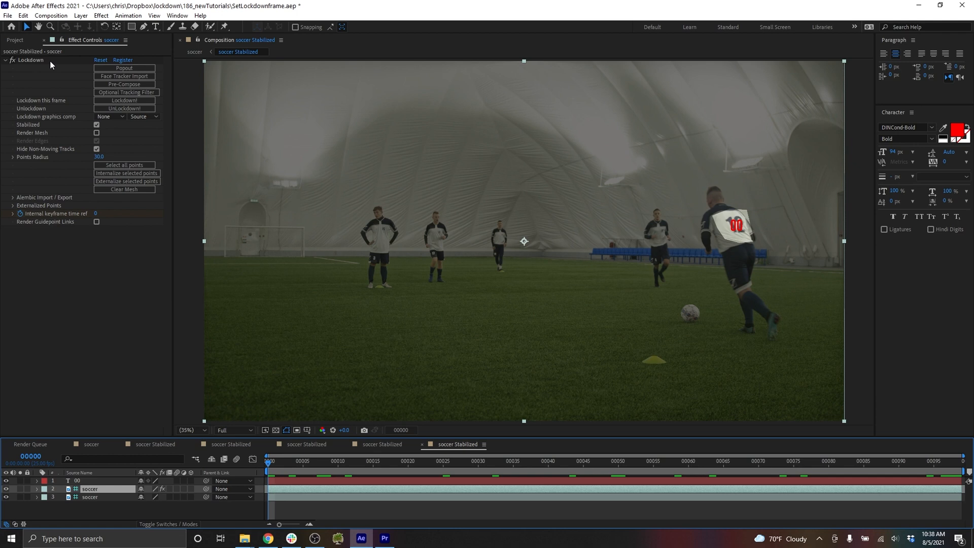
mouse_move(47, 62)
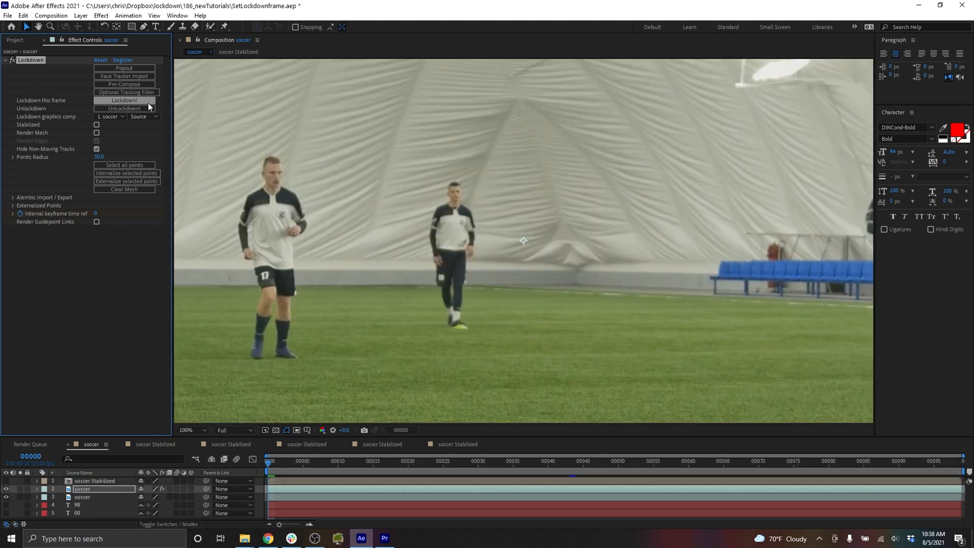
left_click(94, 480)
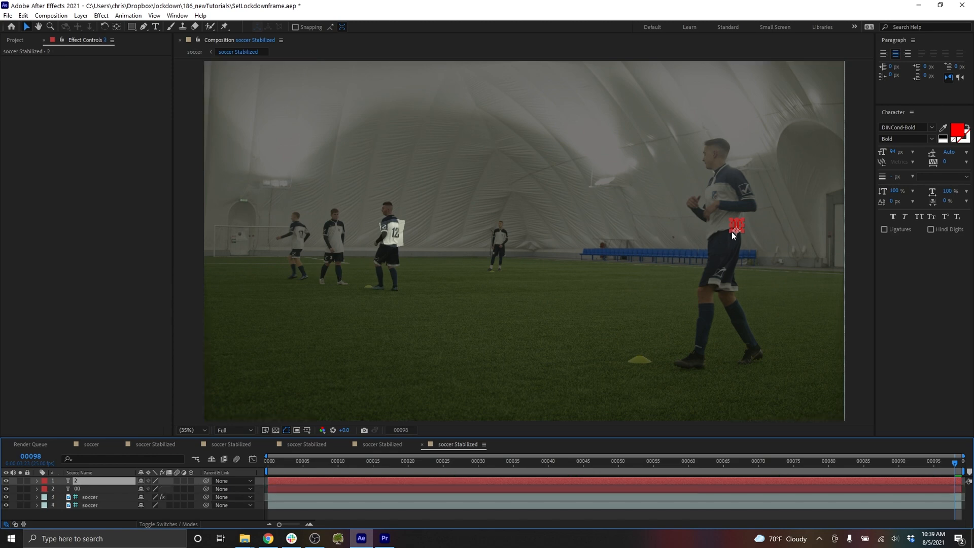
Position the red text on the shirt and change its number to 98
left_click_drag(737, 225, 393, 233)
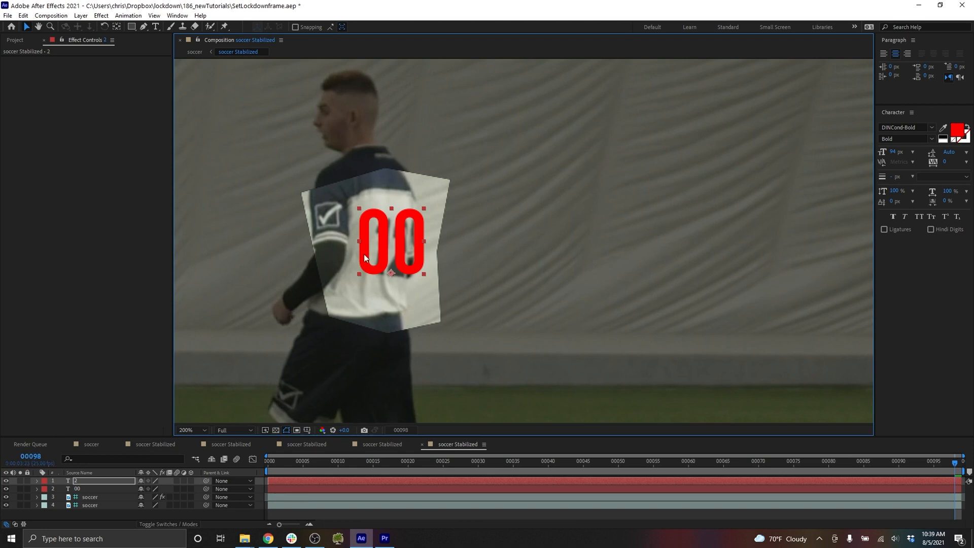
type("98")
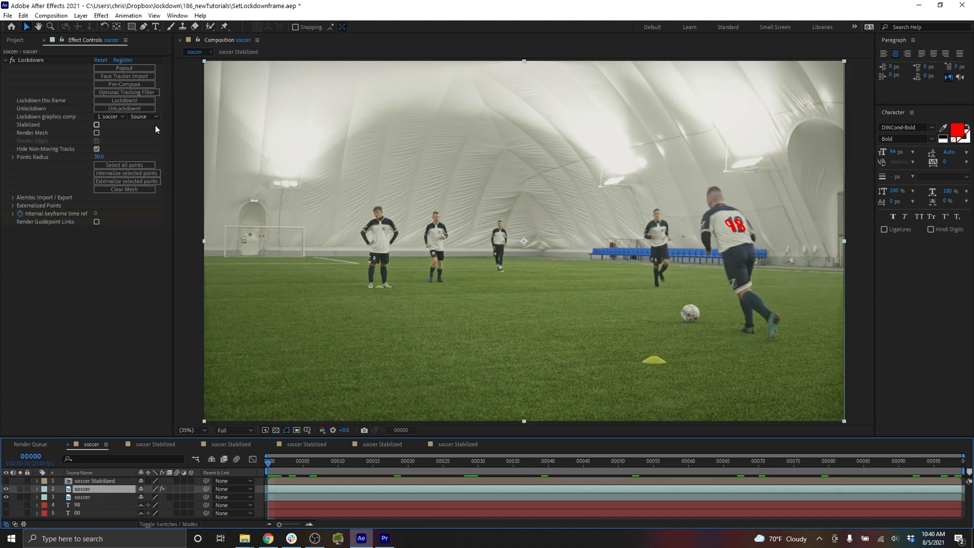
Pop out Lockdown's tracking view into its own window and move to another frame
left_click(124, 68)
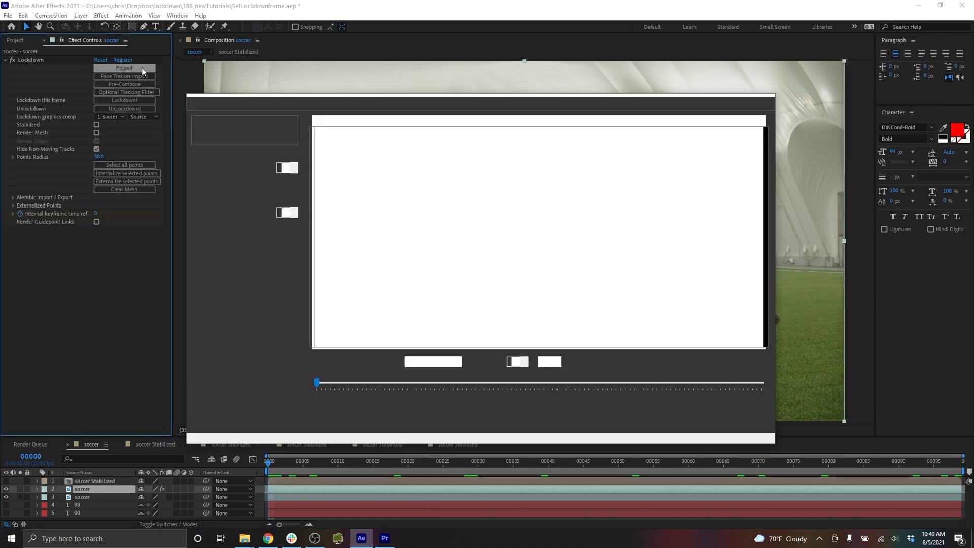
left_click(124, 68)
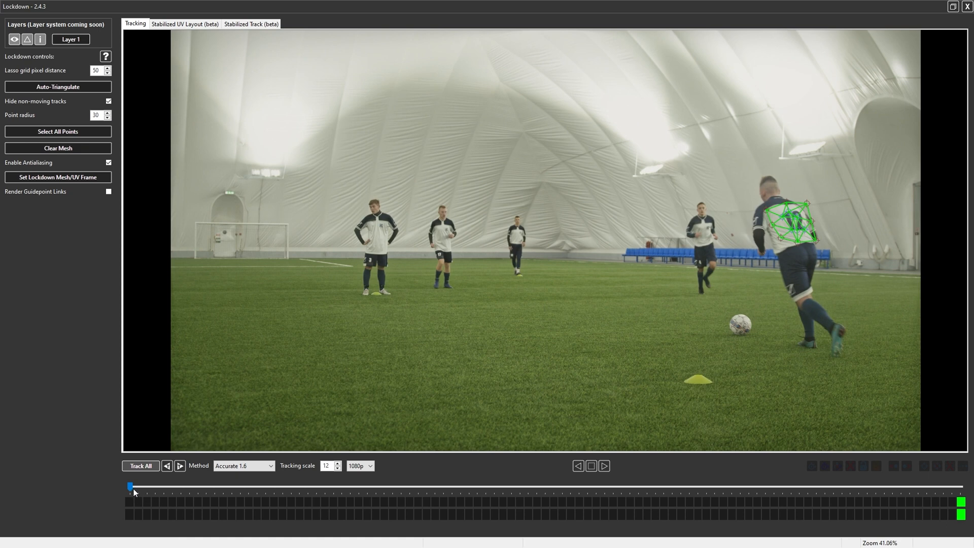
mouse_move(314, 276)
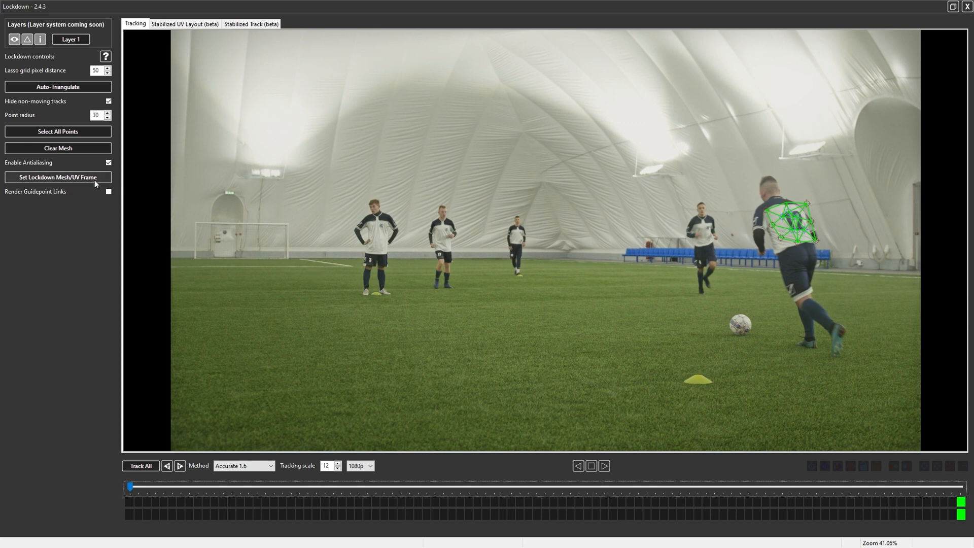
mouse_move(131, 486)
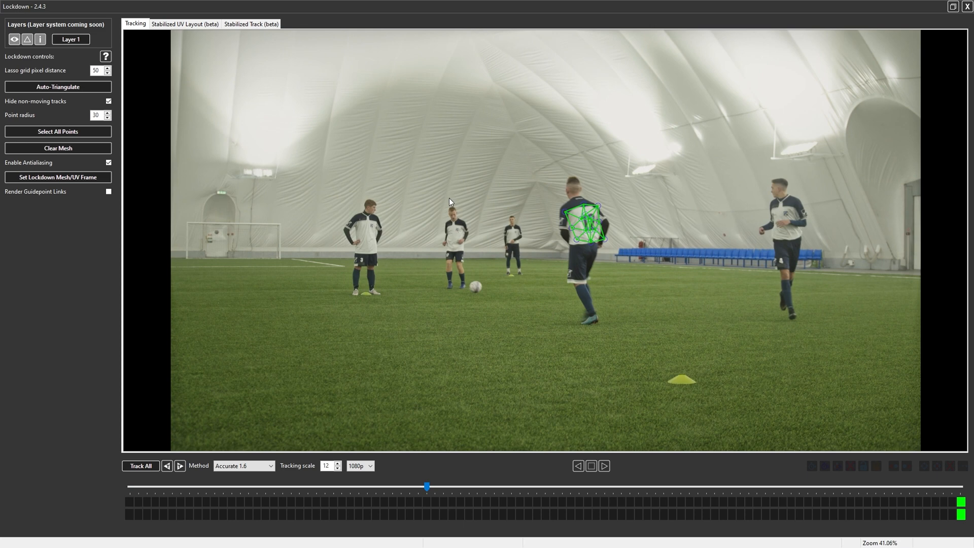
mouse_move(581, 203)
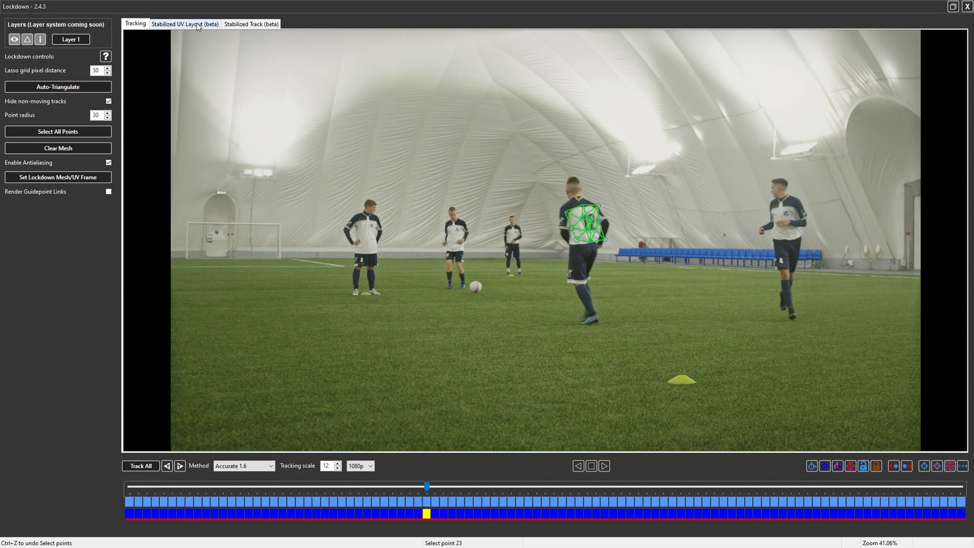
View the stabilized UV layout, then adjust a tracked point at the shirt's top
left_click(185, 23)
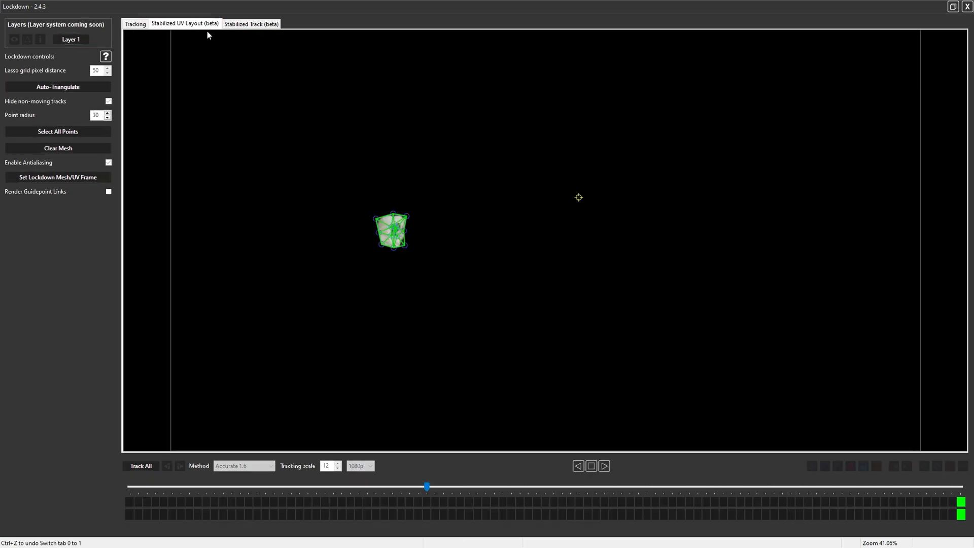
mouse_move(579, 200)
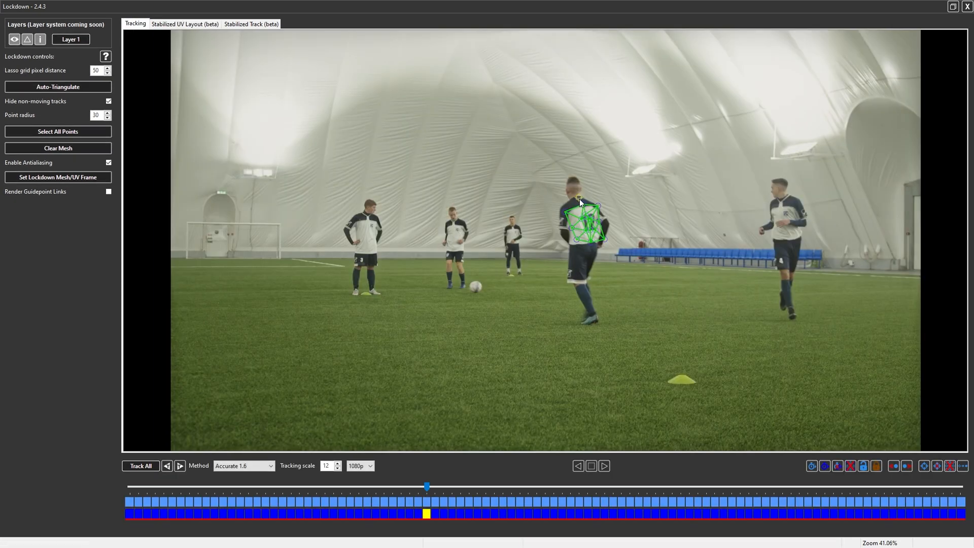
left_click_drag(578, 202, 570, 214)
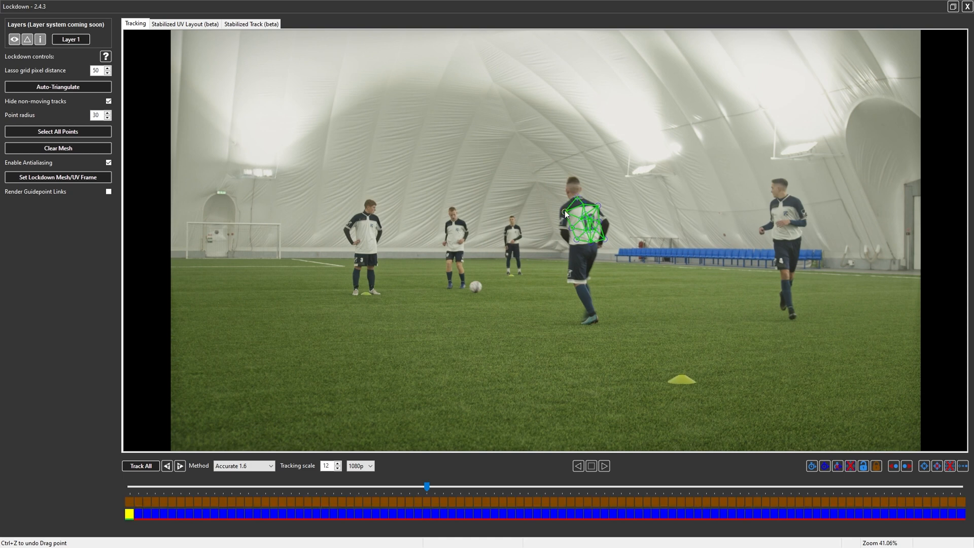
left_click(602, 207)
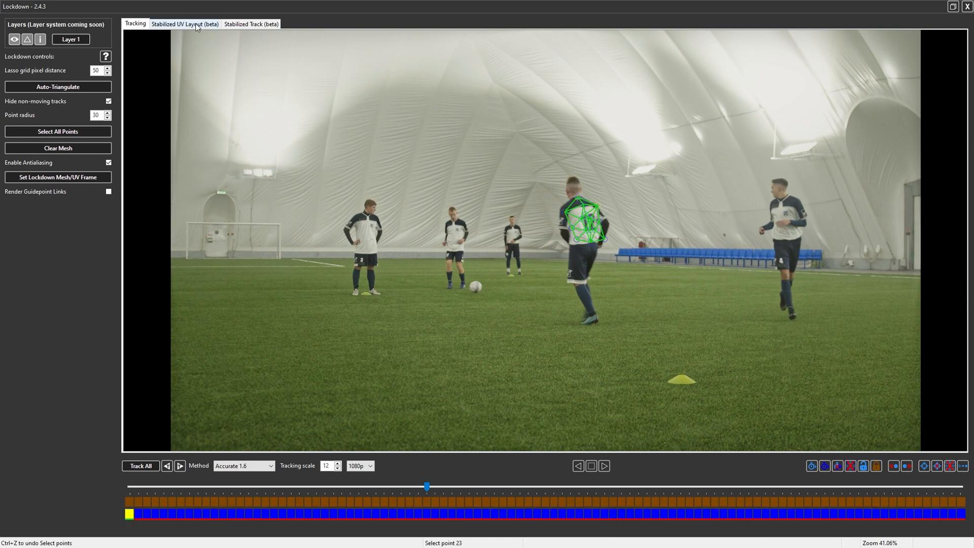
Return to the UV layout and select the stray point far right of the patch
left_click(184, 23)
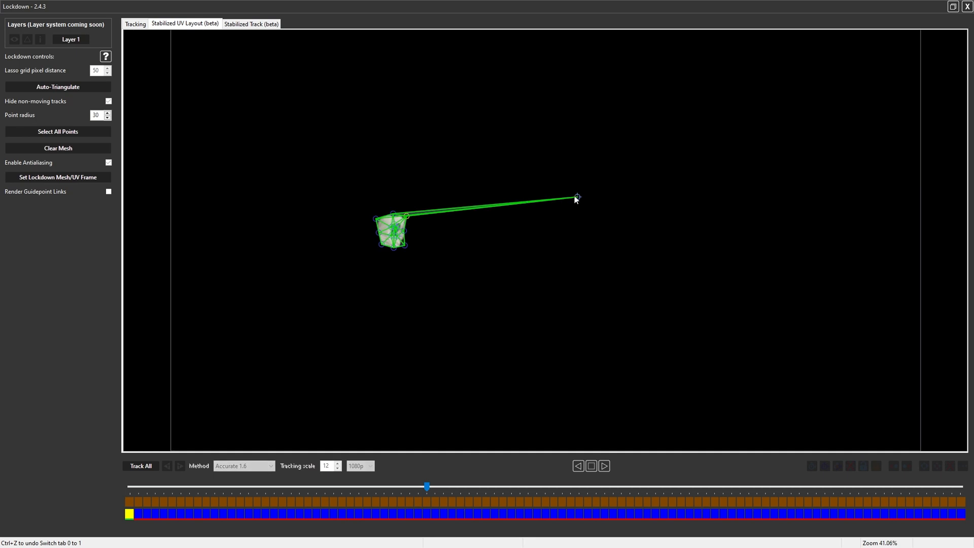
left_click(135, 24)
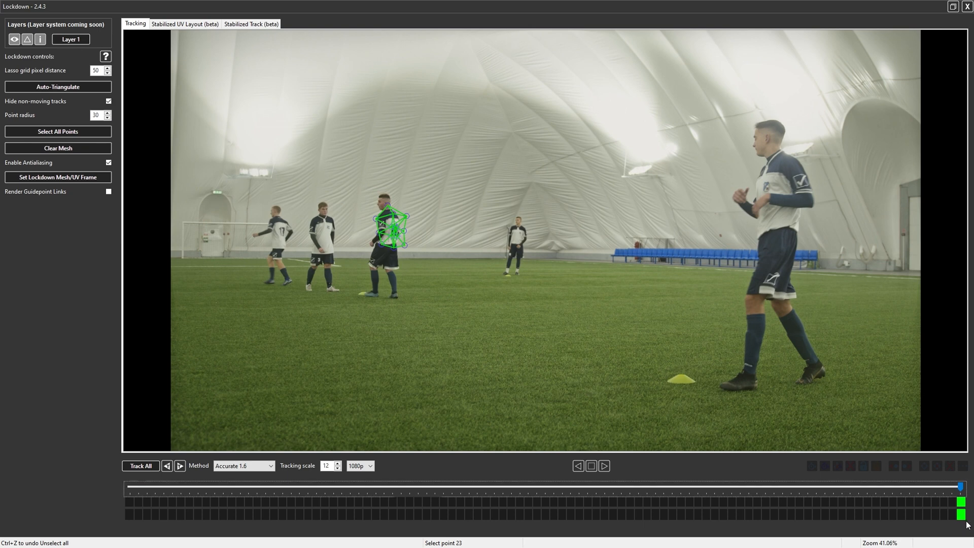
mouse_move(347, 223)
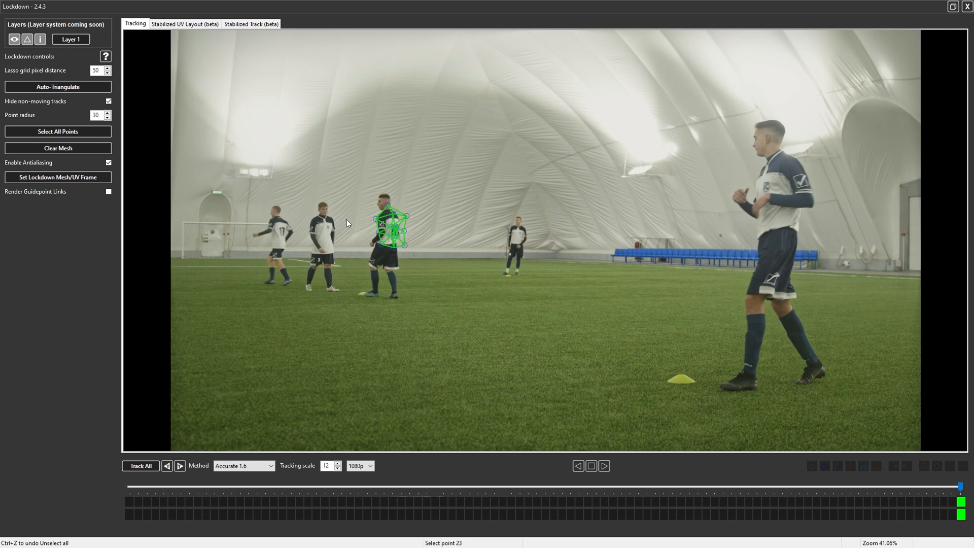
mouse_move(68, 180)
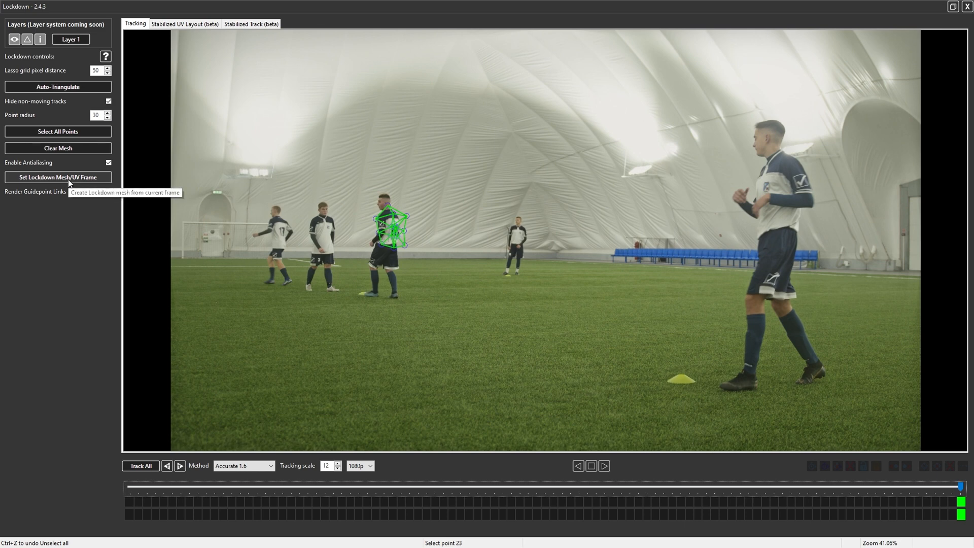
Rebuild the Lockdown mesh from frame 98 and view its stabilized UV layout
left_click(57, 176)
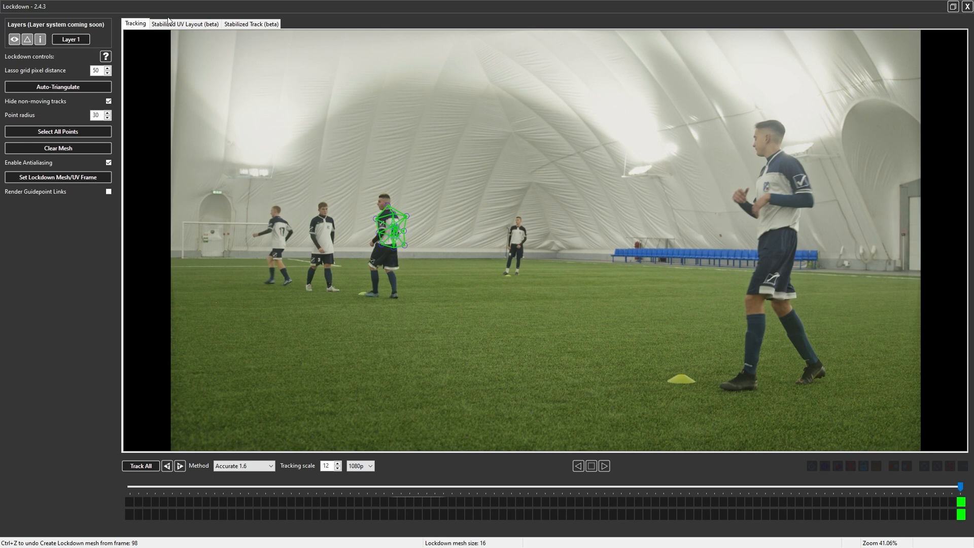
left_click(185, 23)
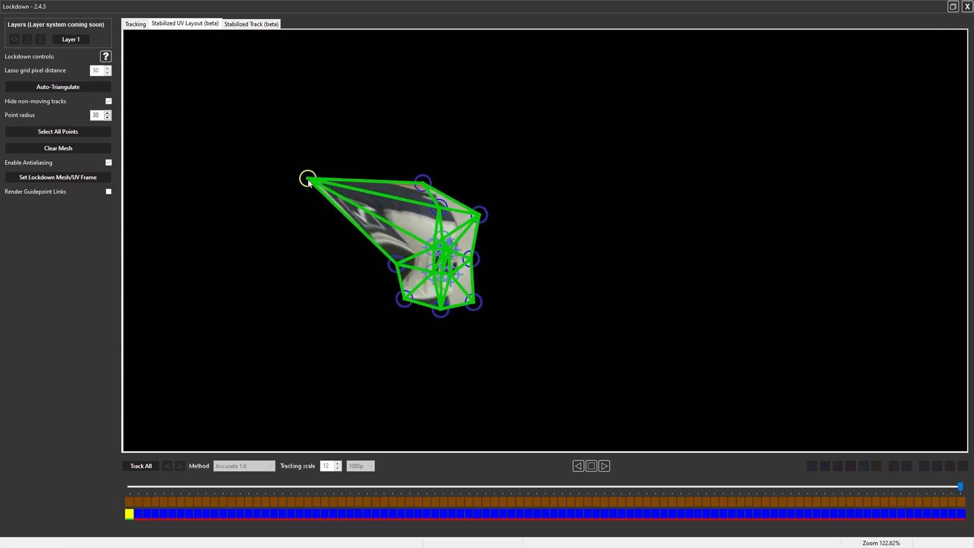
Drag a stretched UV mesh corner down to the patch's lower left
left_click_drag(308, 176, 319, 349)
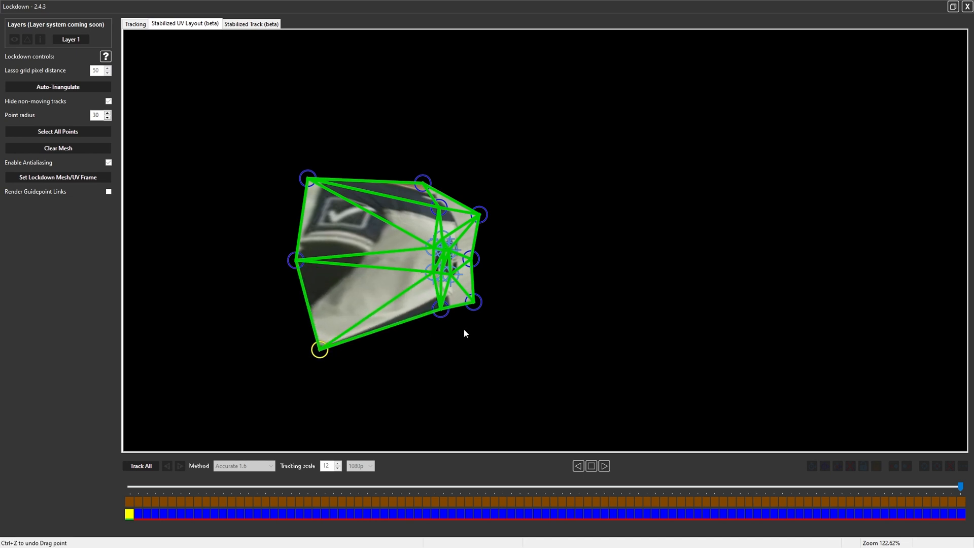